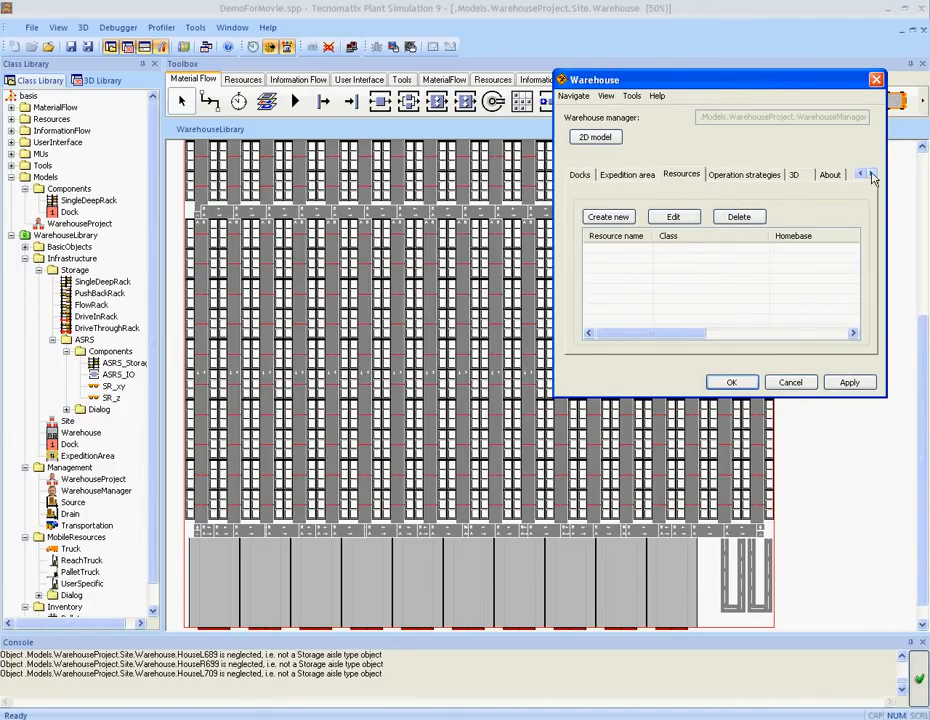
Create a new resource named ReachTruck of the ReachTruck class with Number 4
click(608, 217)
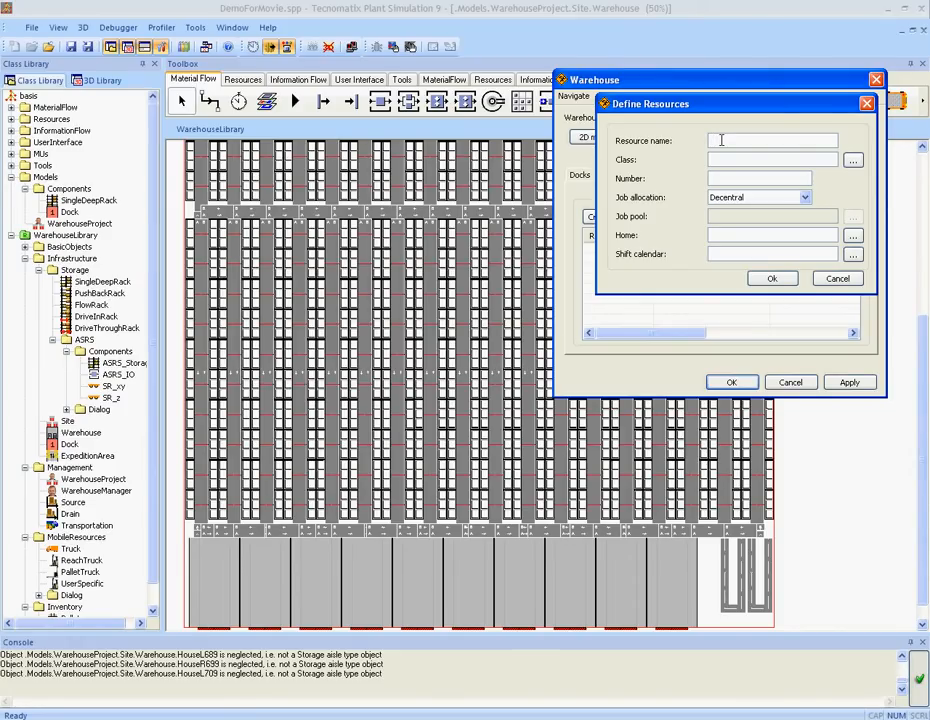
text(Reac)
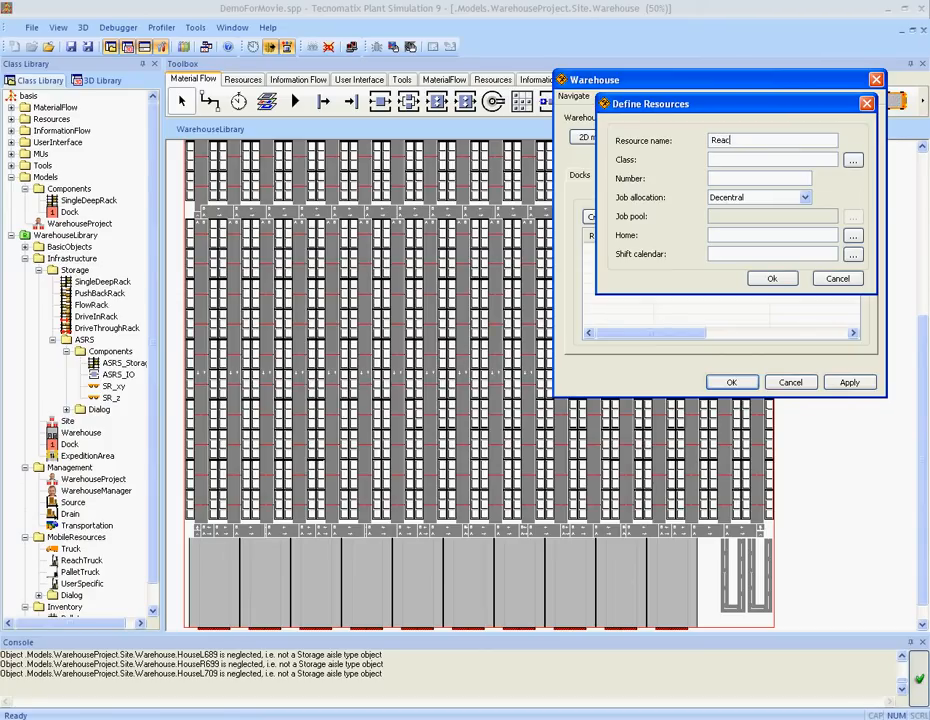
text(ReachTruck)
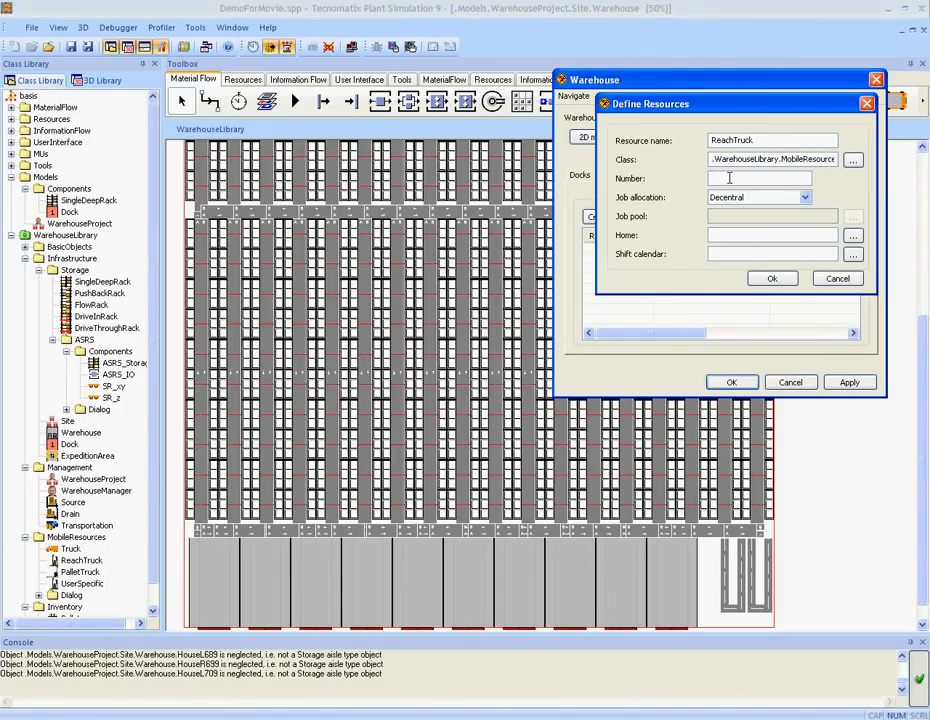
text(4)
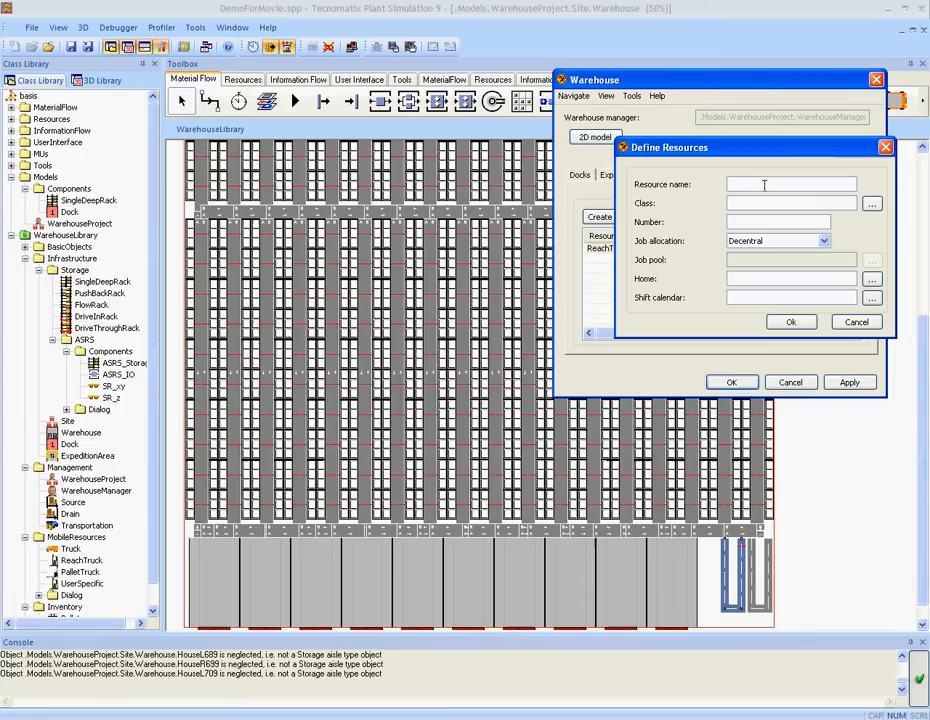
Create a PalletTruck resource of the PalletTruck class with Number 6, homed in the warehouse, and confirm
text(PalletTer)
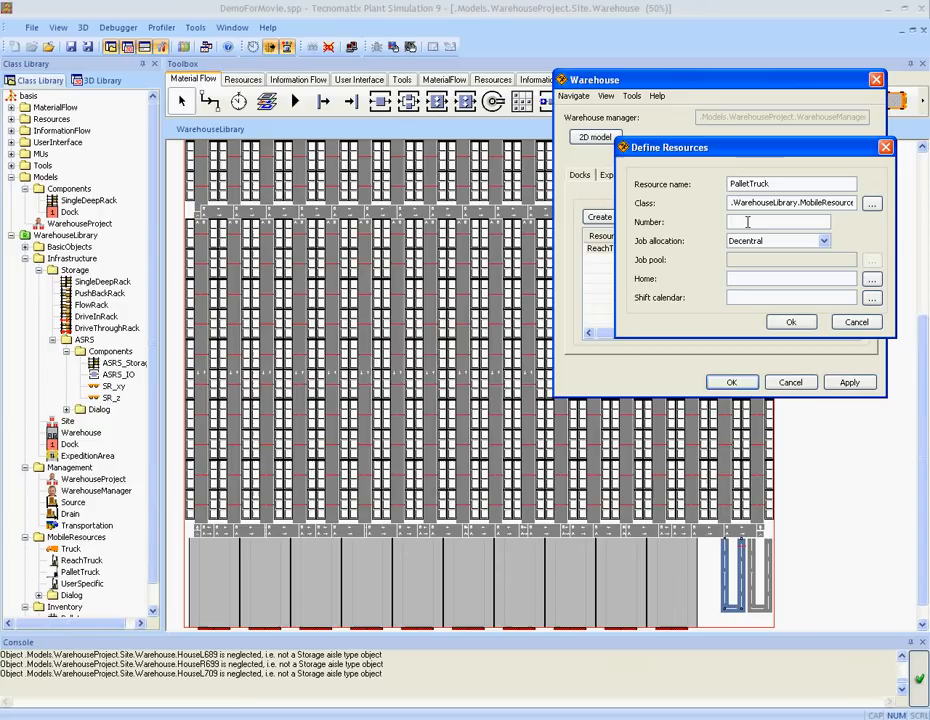
text(6)
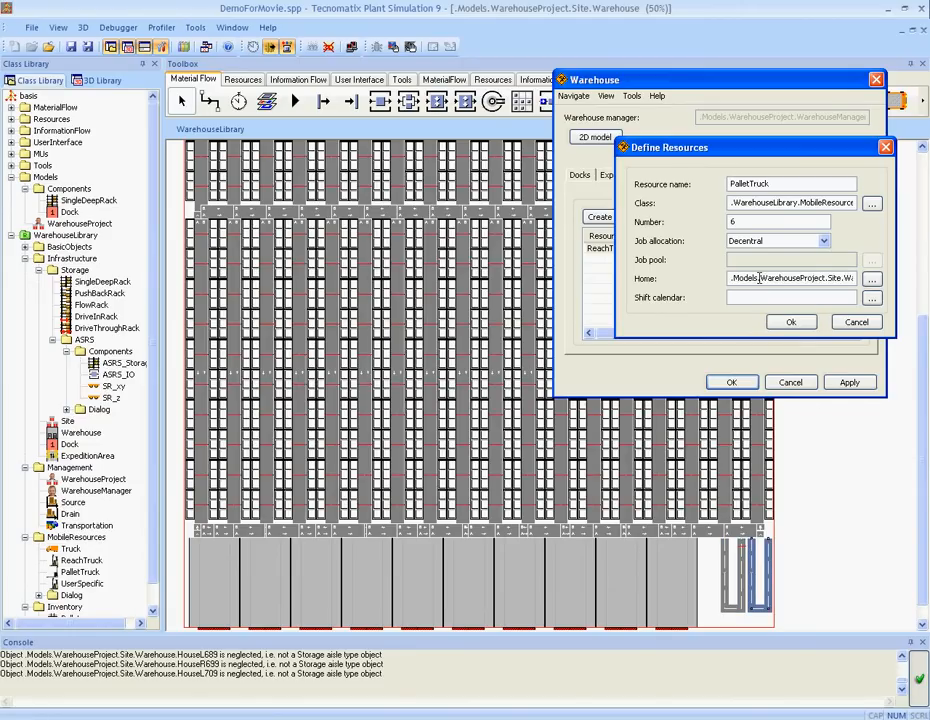
click(790, 321)
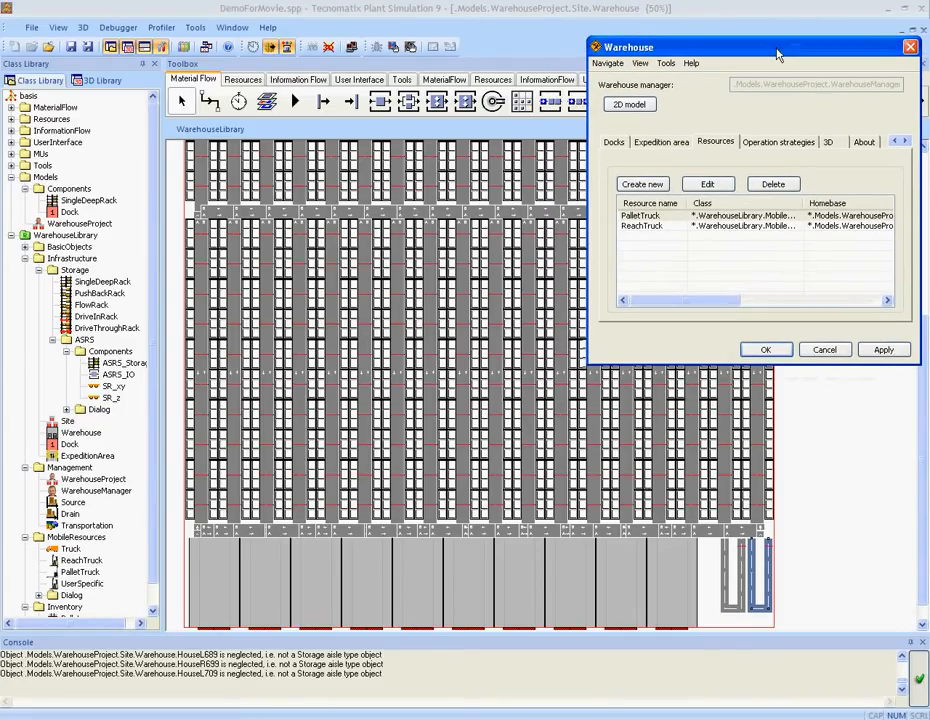
mouse_move(773, 155)
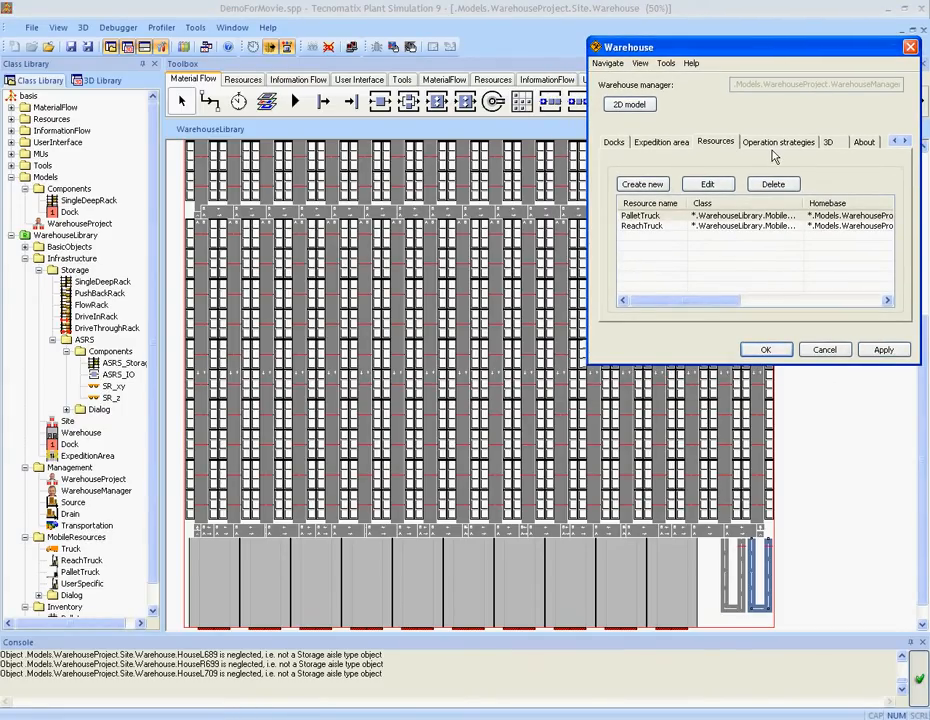
In Operation strategies, set the warehouse's storage strategy to Random storage and confirm
click(778, 141)
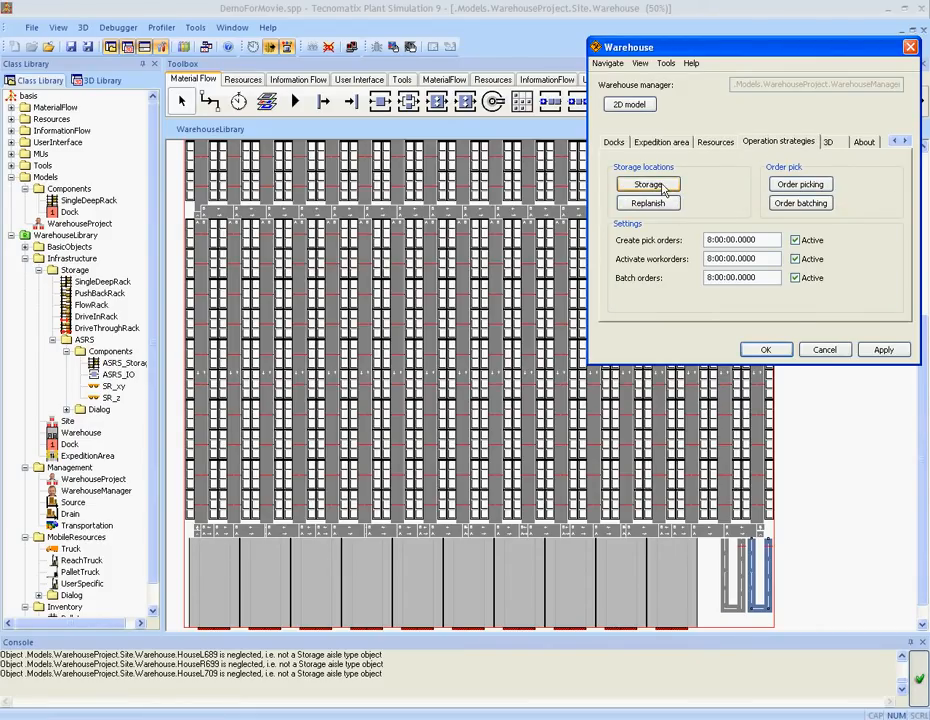
click(647, 184)
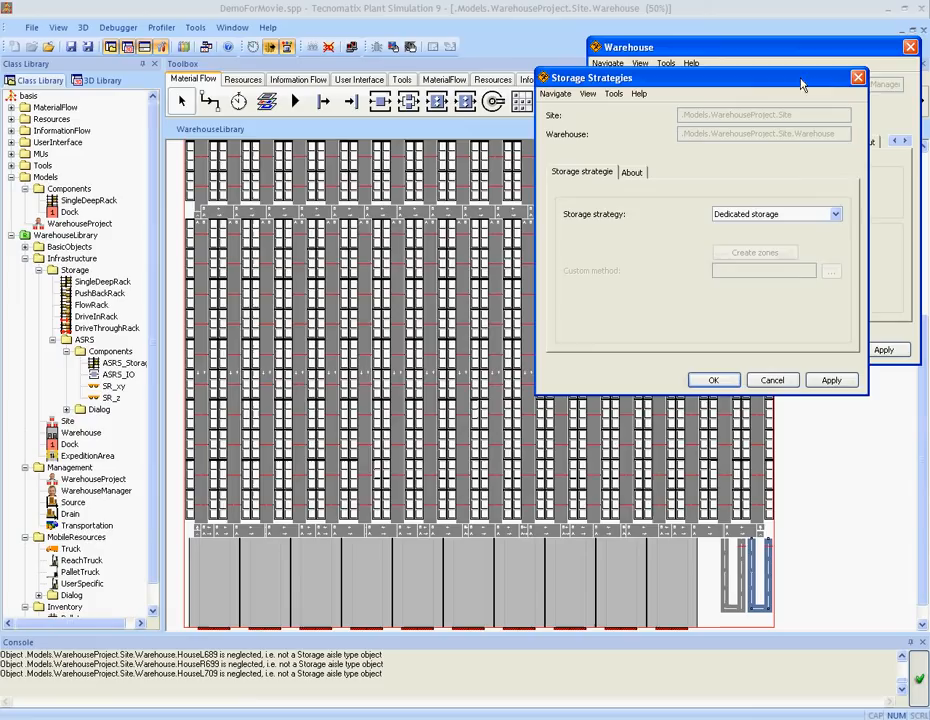
click(834, 214)
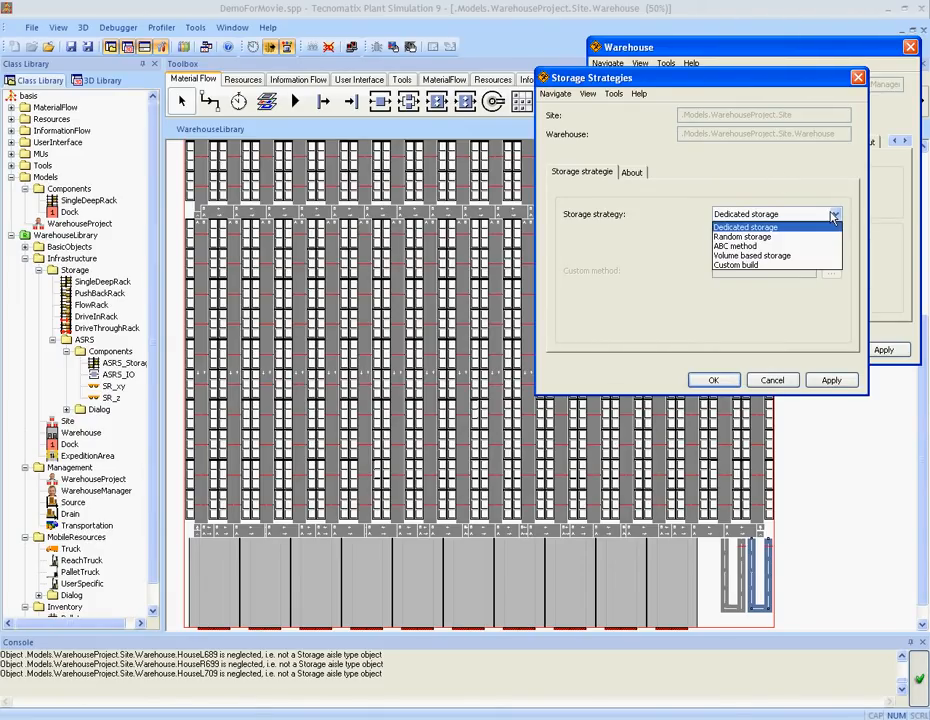
click(736, 265)
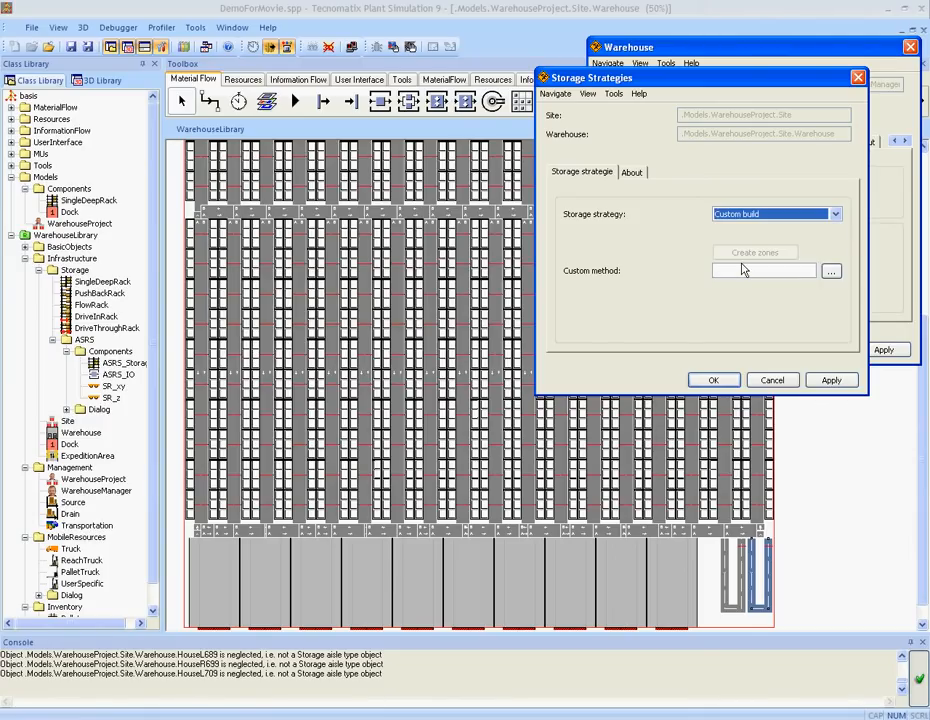
click(834, 214)
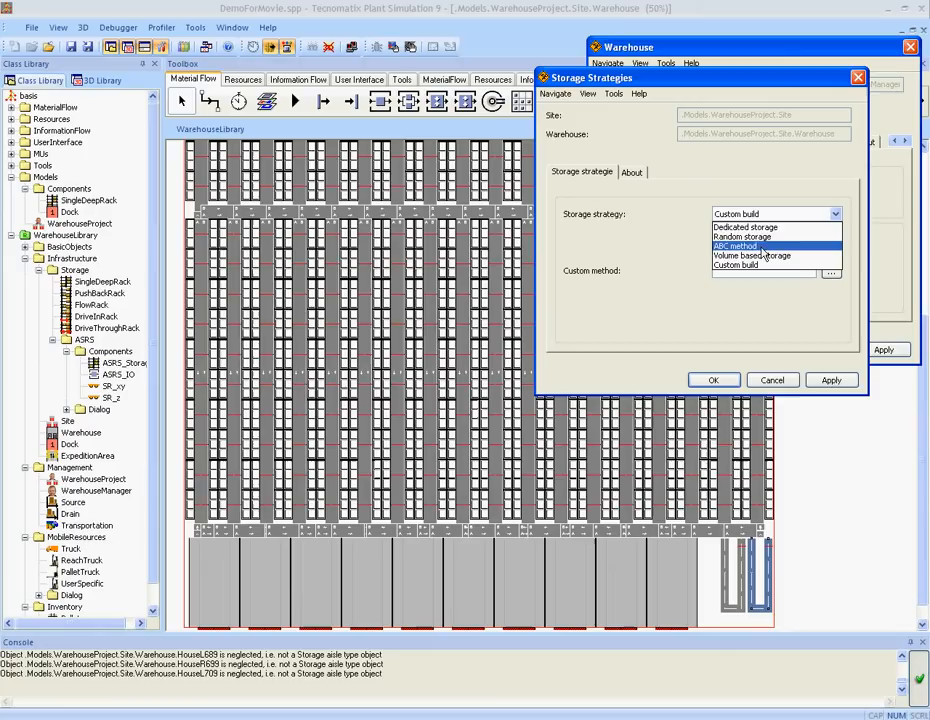
click(742, 237)
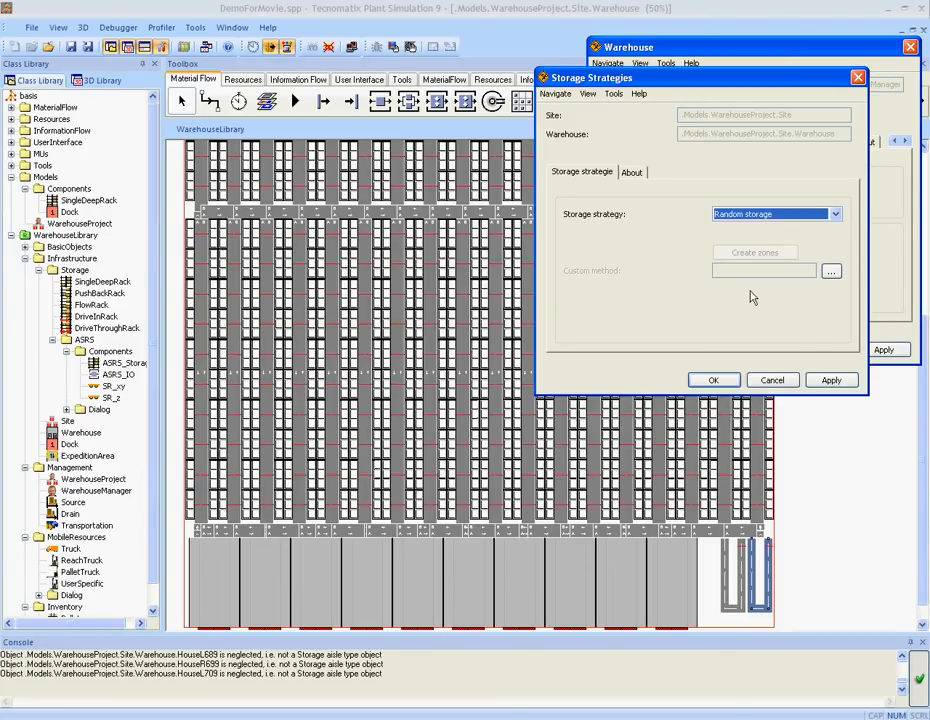
click(713, 380)
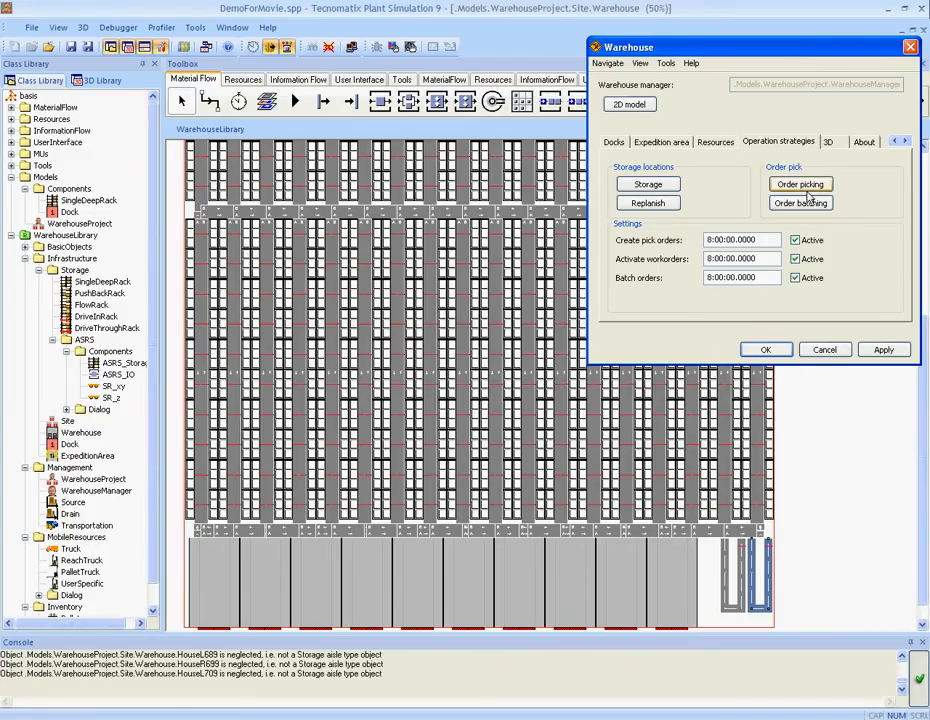
In the Order picking settings, keep S-Shape as the pick strategy
click(800, 184)
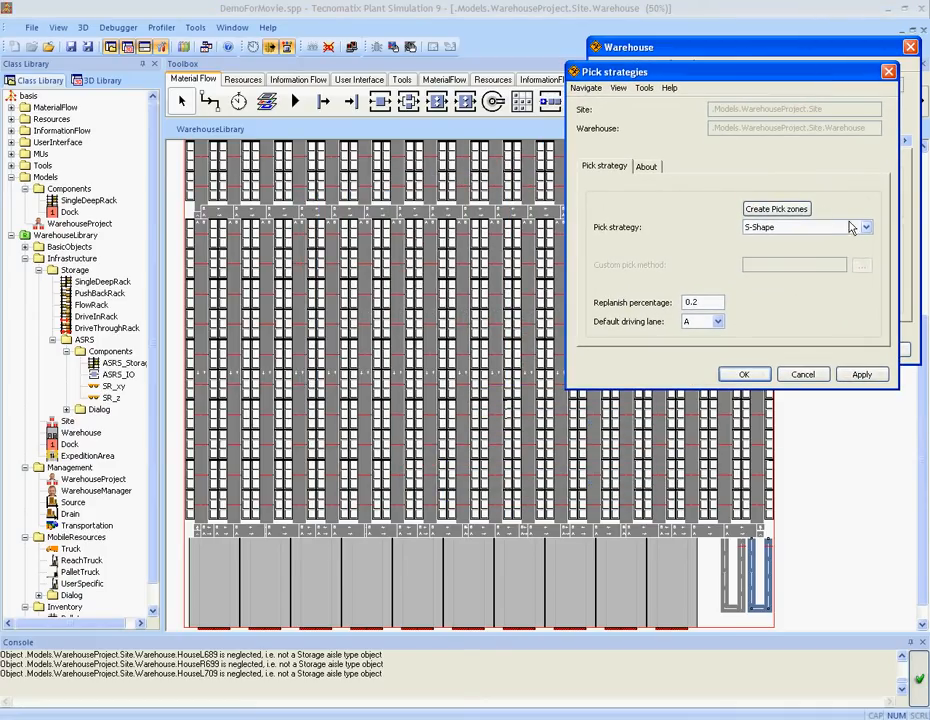
click(864, 227)
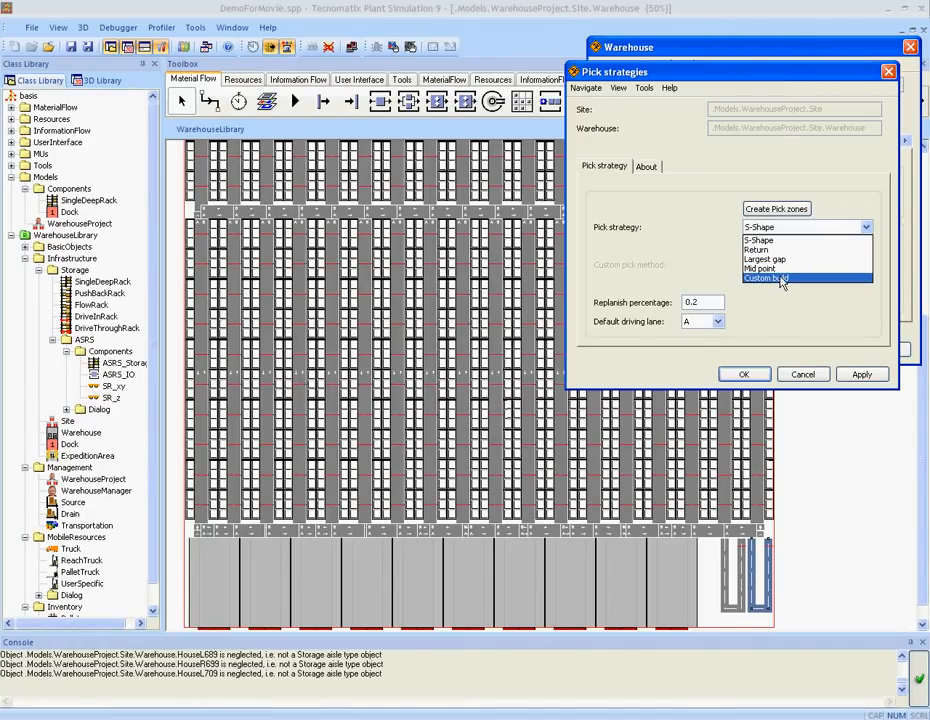
click(760, 240)
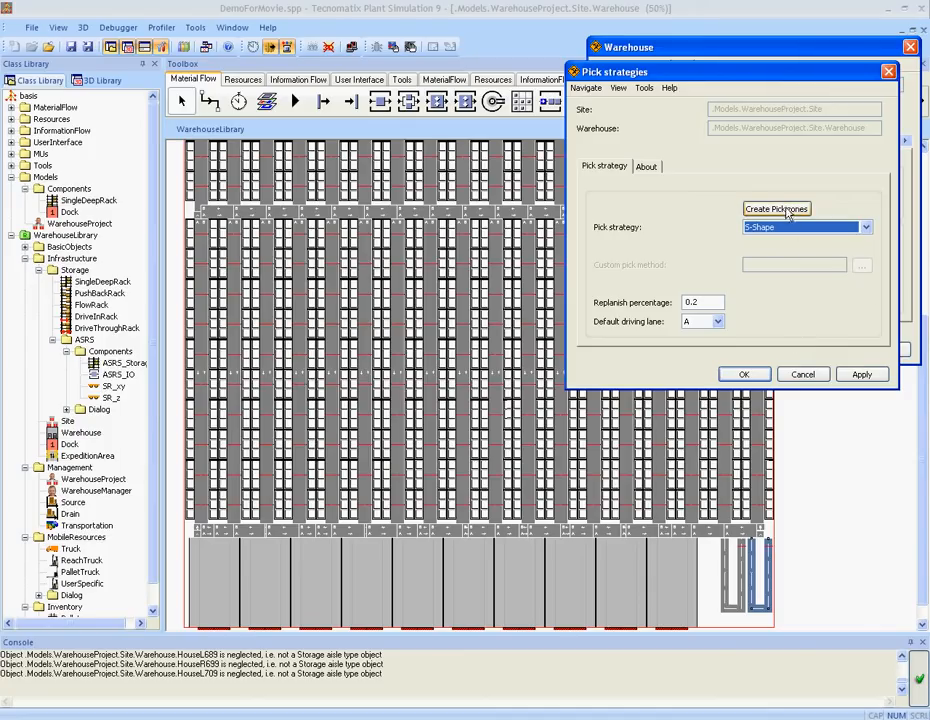
Start creating pick zones and begin selecting the warehouse houses that form the zone
click(776, 208)
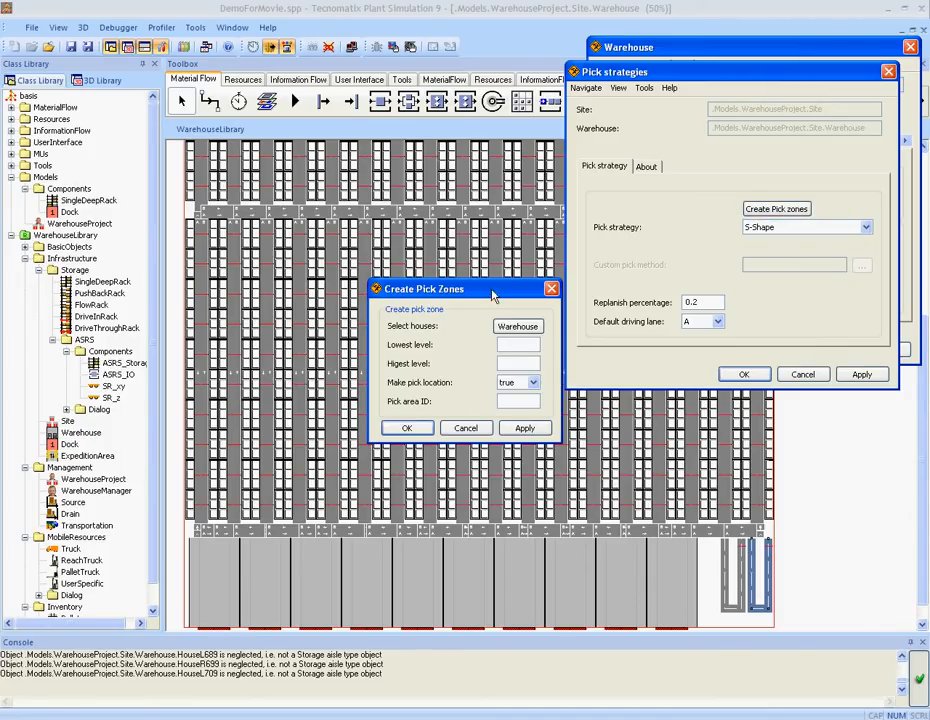
drag(423, 289, 730, 164)
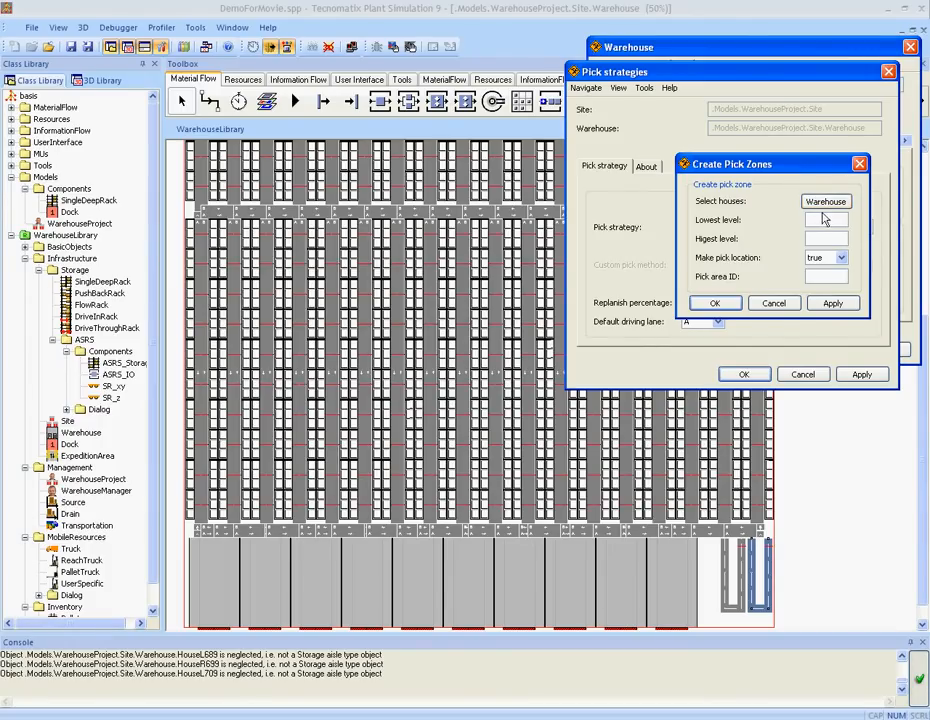
click(826, 201)
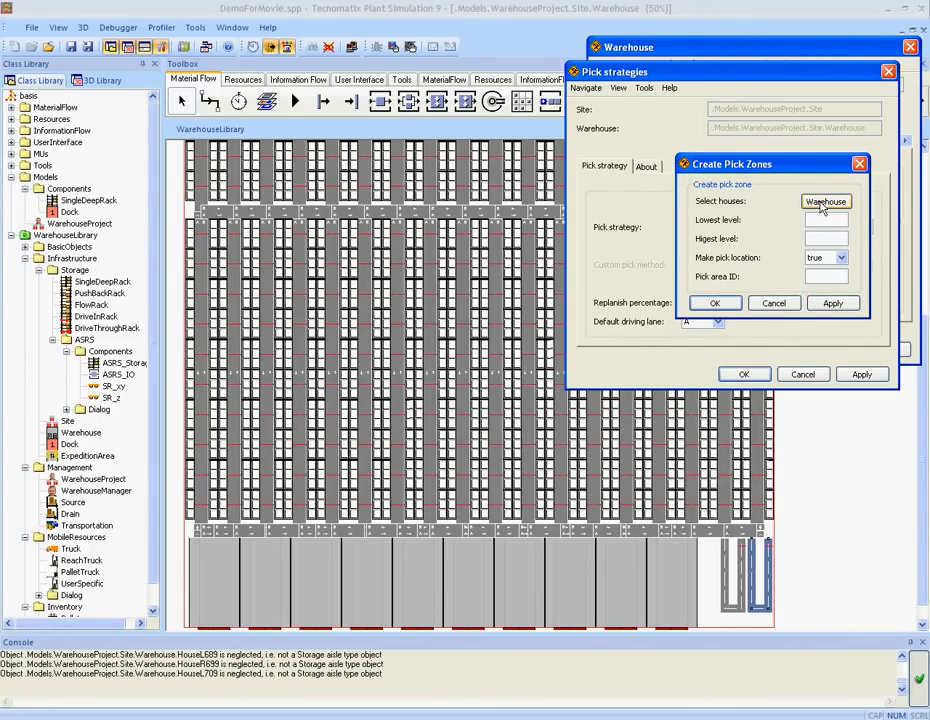